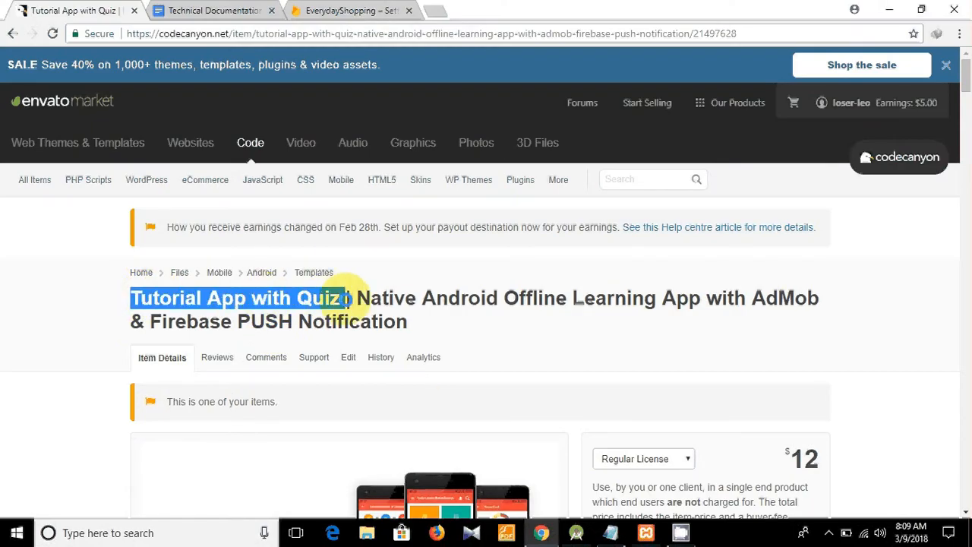
Scroll the CodeCanyon item page to Technical Documentation and follow its Document link
click(261, 179)
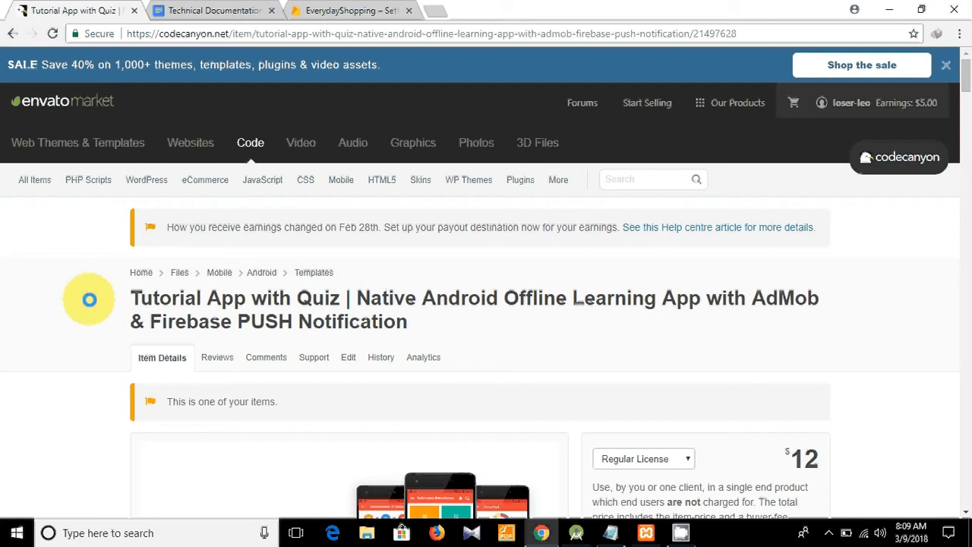
scroll(down, 3)
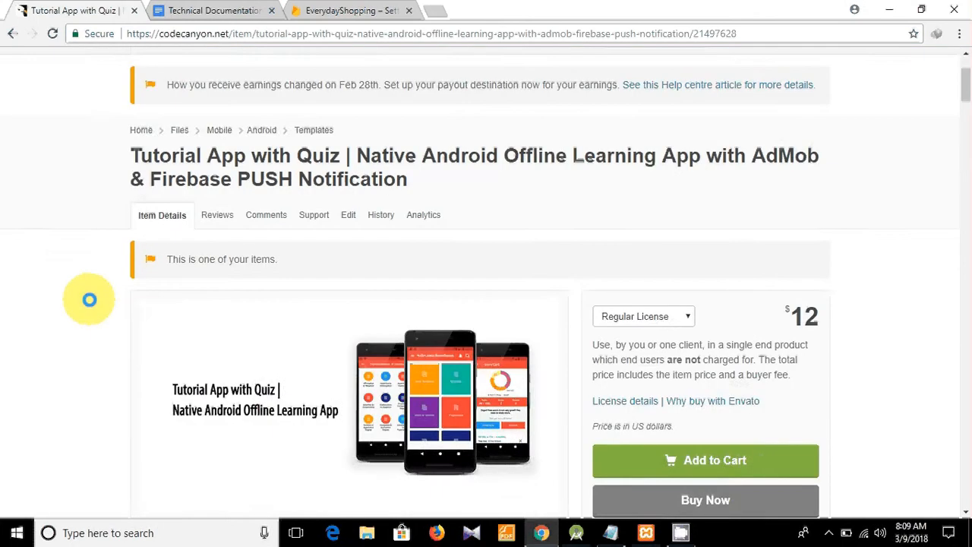
scroll(down, 3)
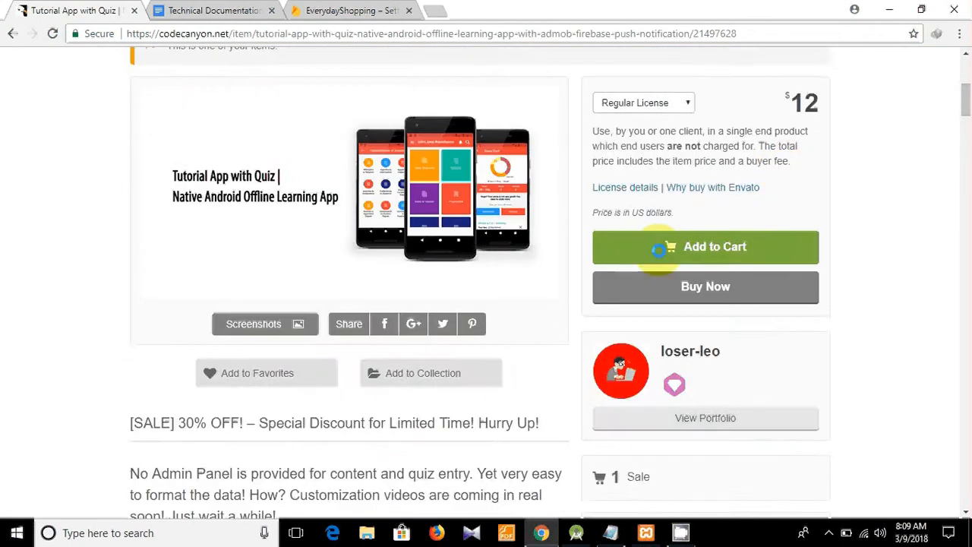
scroll(down, 3)
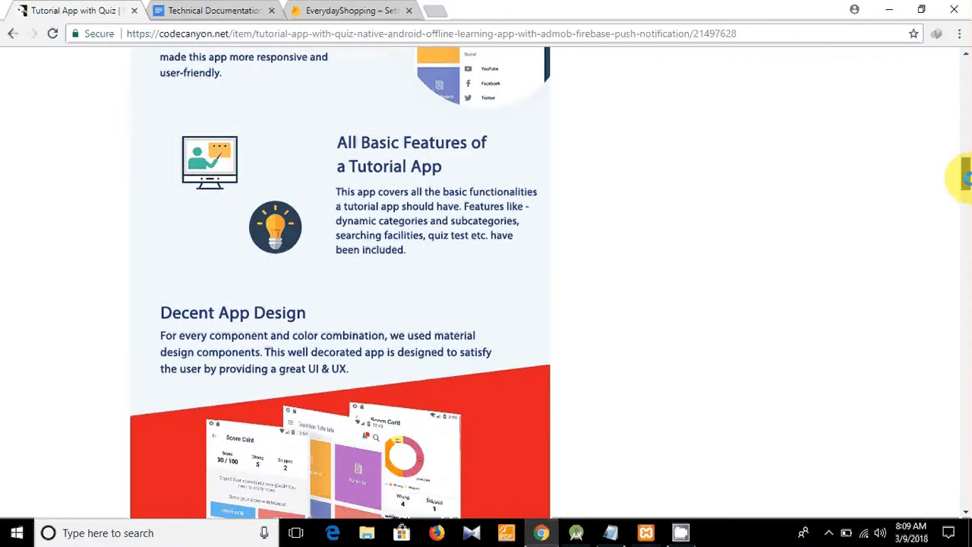
scroll(down, 3)
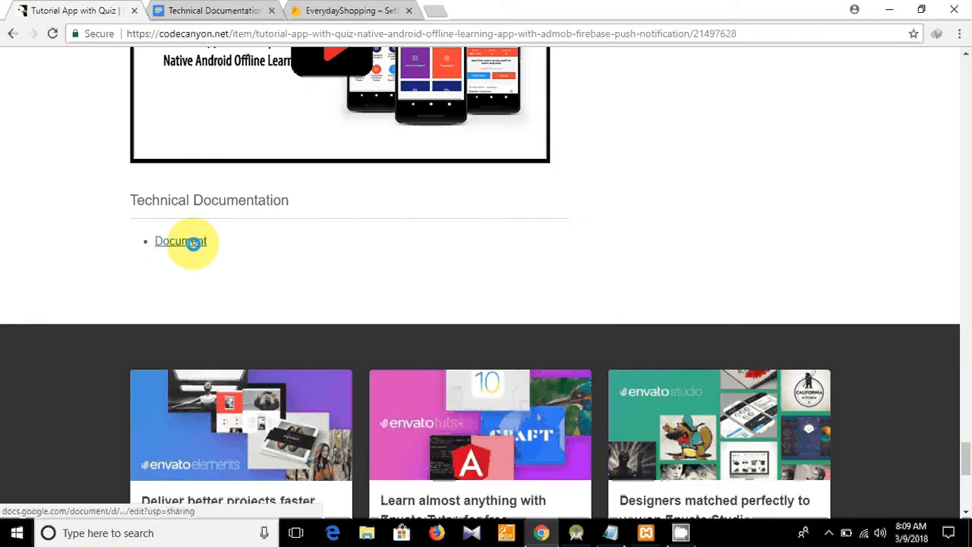
click(180, 240)
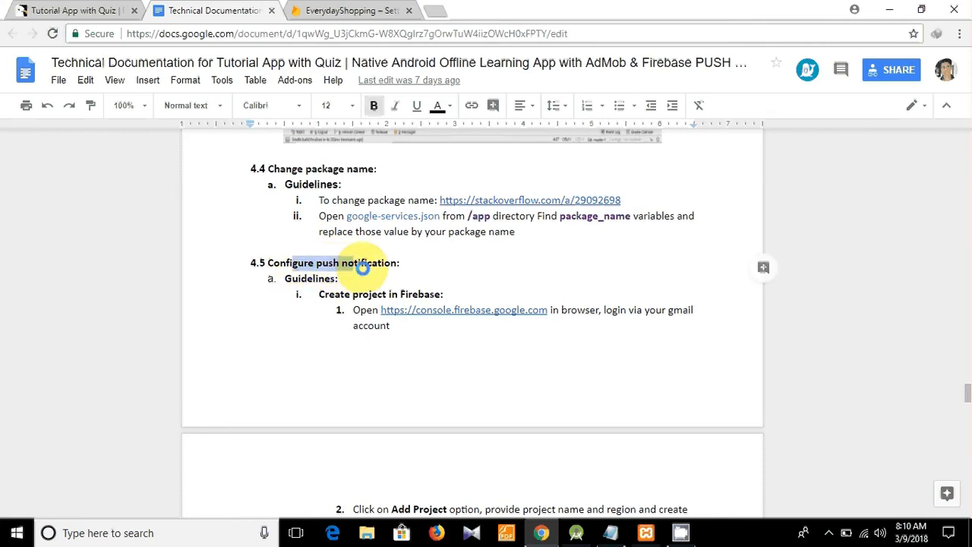
Scroll the Google Doc past 4.5 Configure push notification to 'Send PUSH from console', then leave the tab
scroll(down, 3)
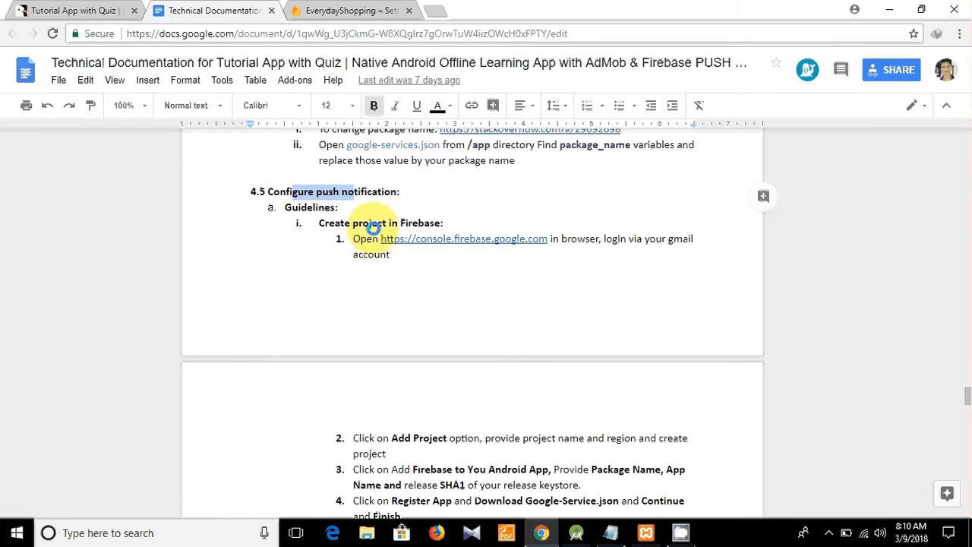
scroll(down, 3)
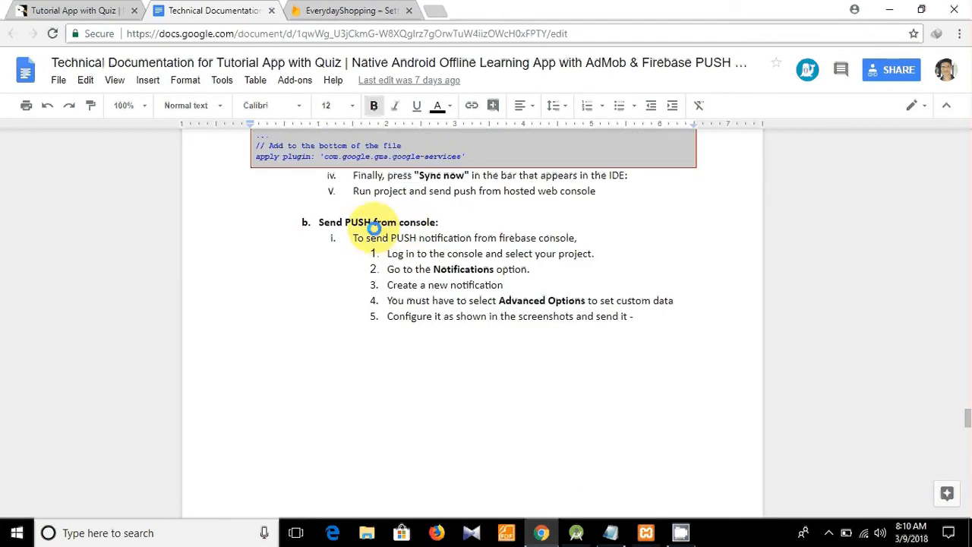
drag(374, 222, 437, 222)
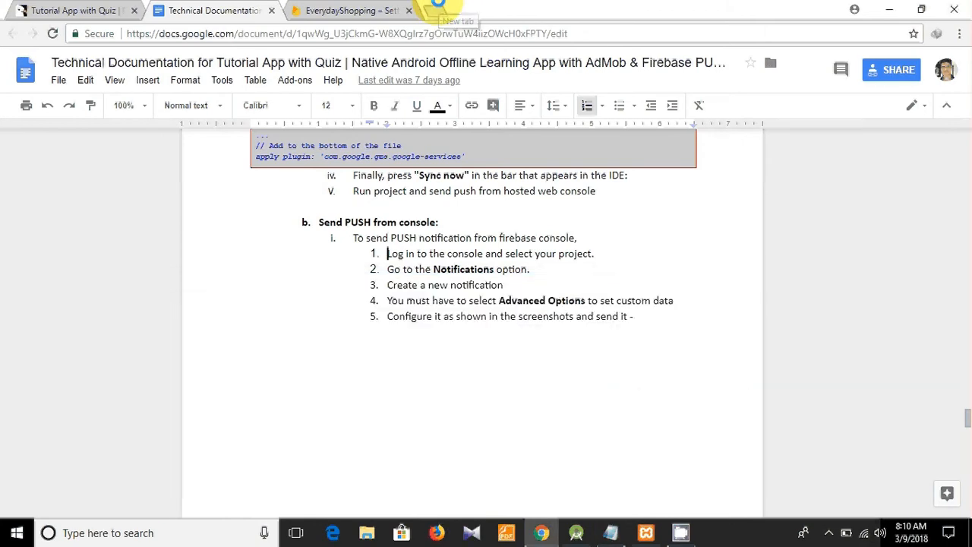
click(454, 10)
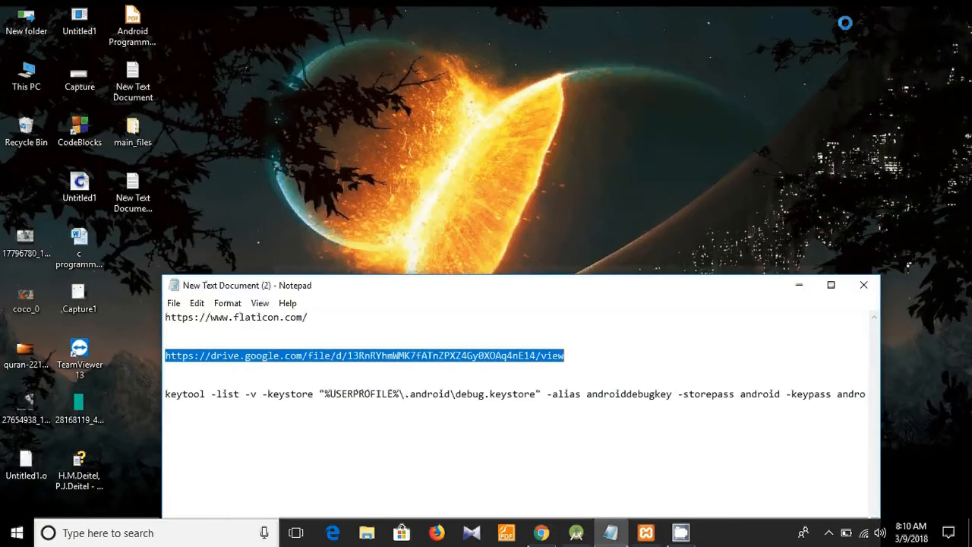
Move from Notepad to This PC and bring up the XAMPP panel showing Apache and MySQL running
click(24, 76)
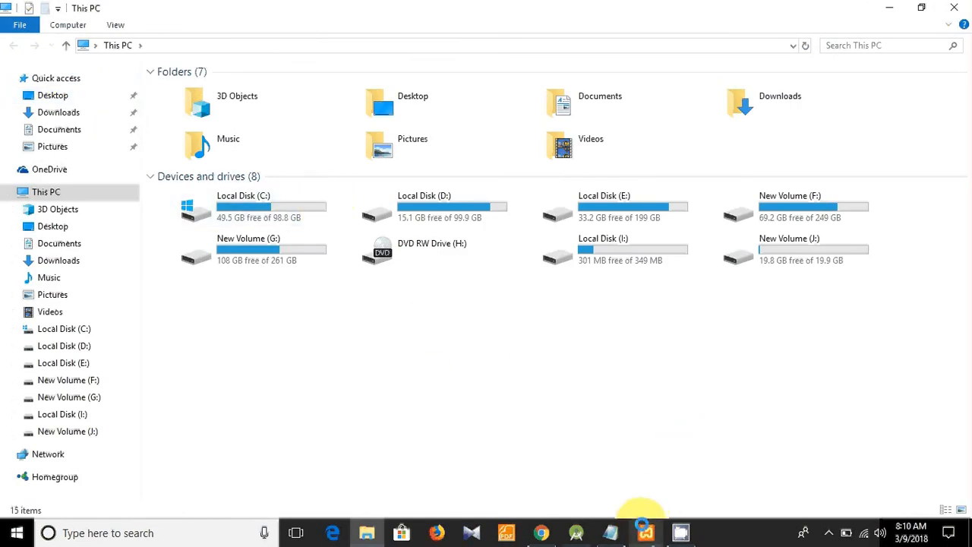
click(644, 532)
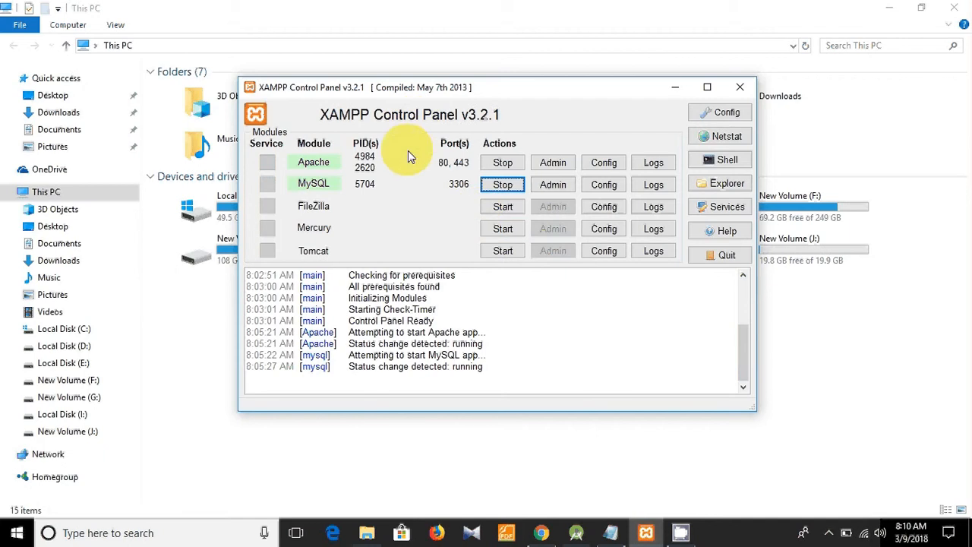
mouse_move(452, 164)
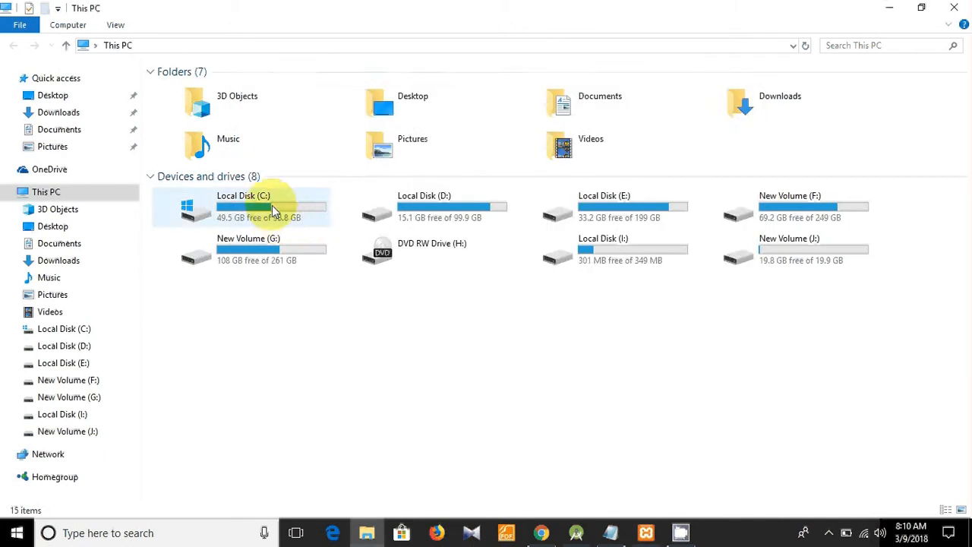
Navigate into C:\xampp\htdocs\push_dashboard
double_click(243, 206)
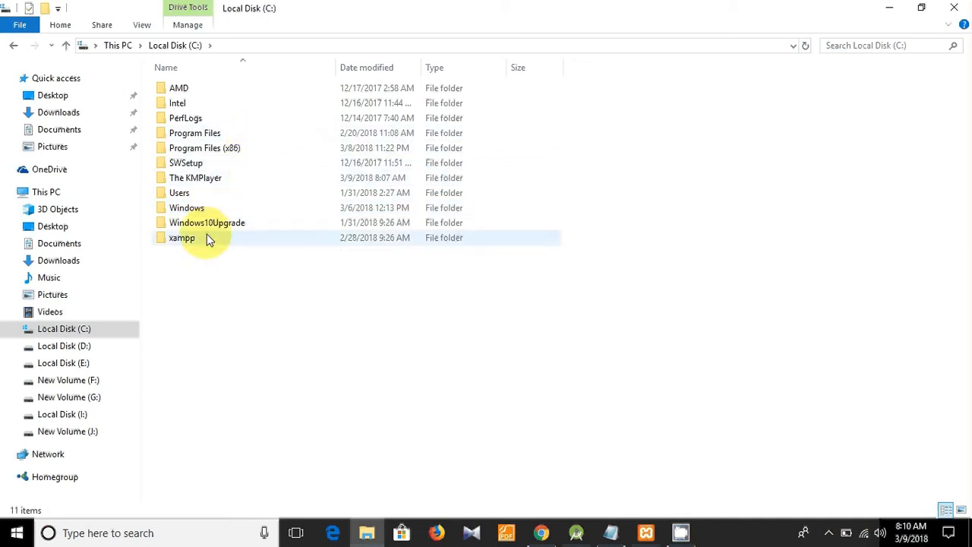
double_click(182, 237)
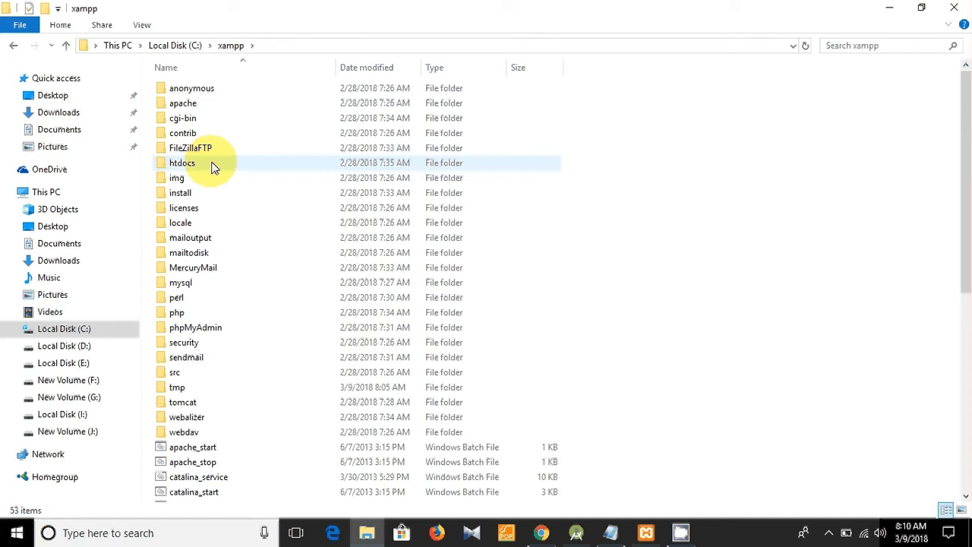
double_click(182, 162)
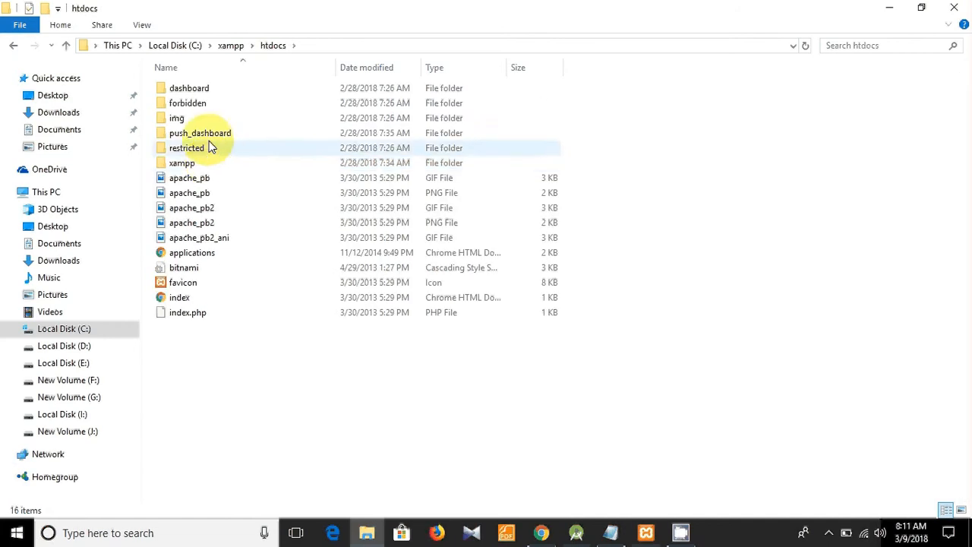
click(200, 133)
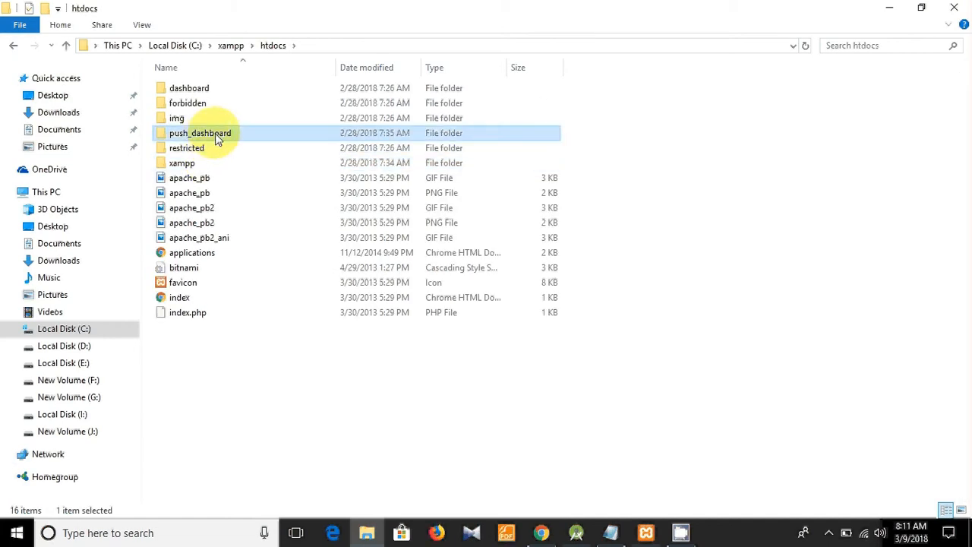
double_click(200, 134)
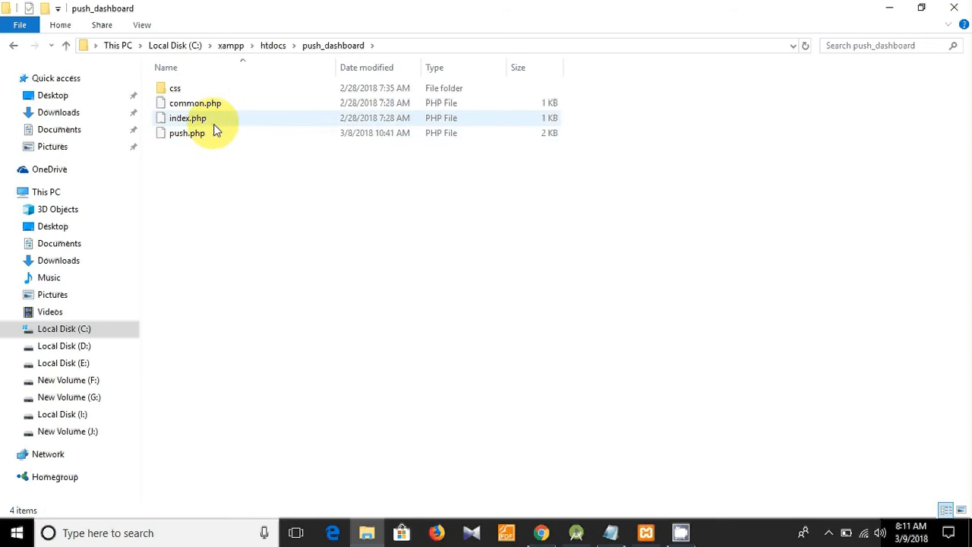
mouse_move(189, 118)
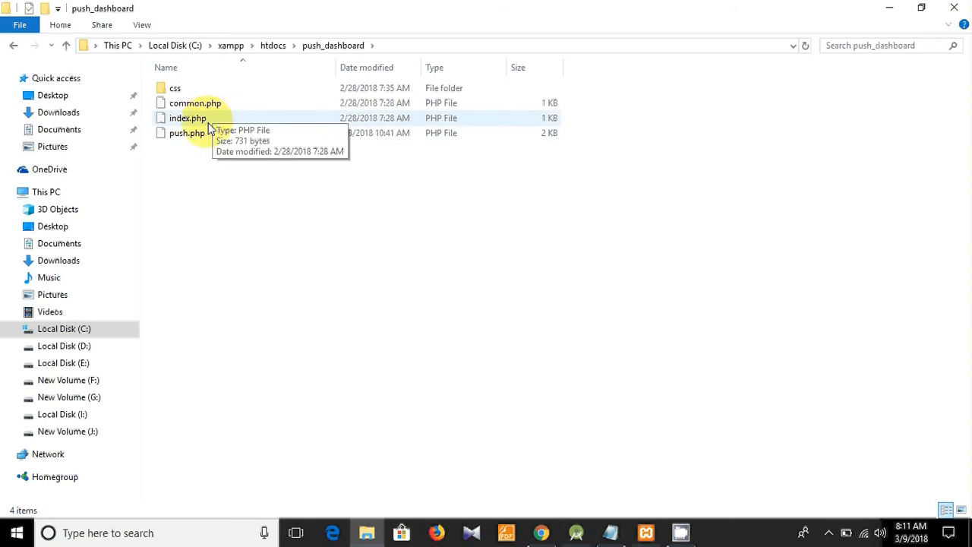
Load push.php from push_dashboard into Notepad++
click(187, 133)
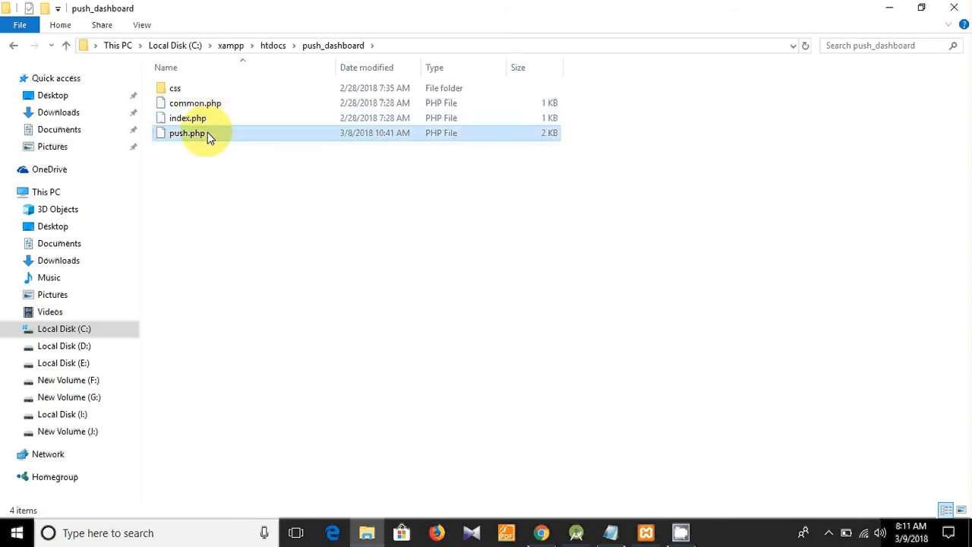
click(186, 134)
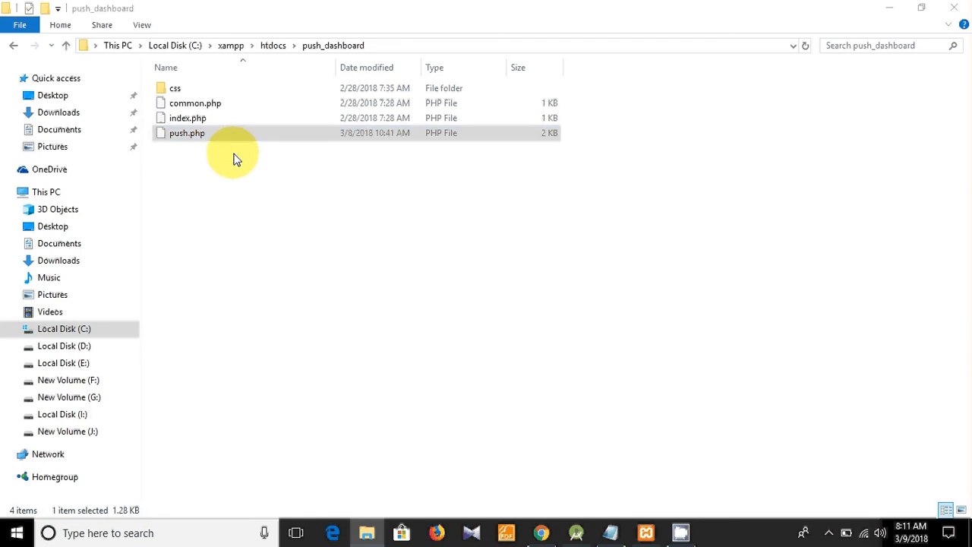
double_click(189, 134)
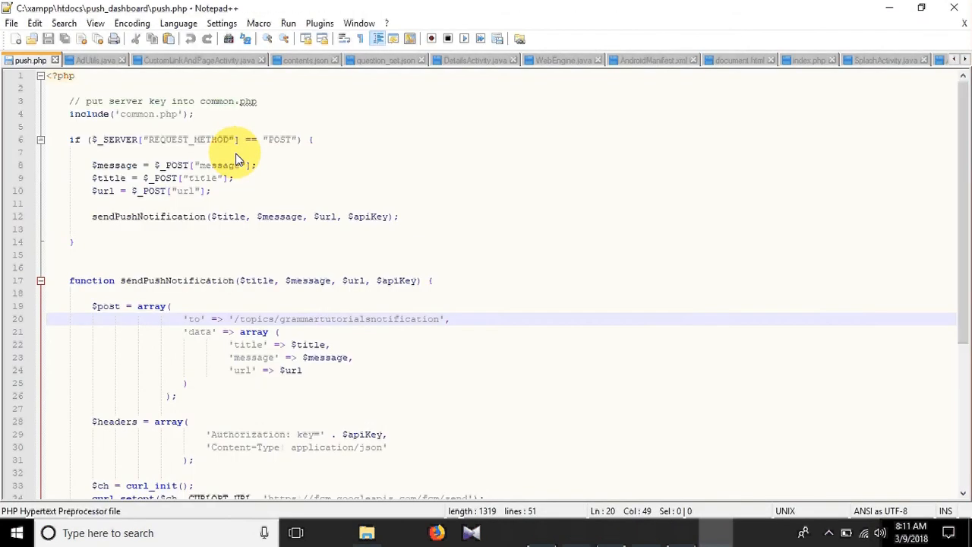
scroll(down, 3)
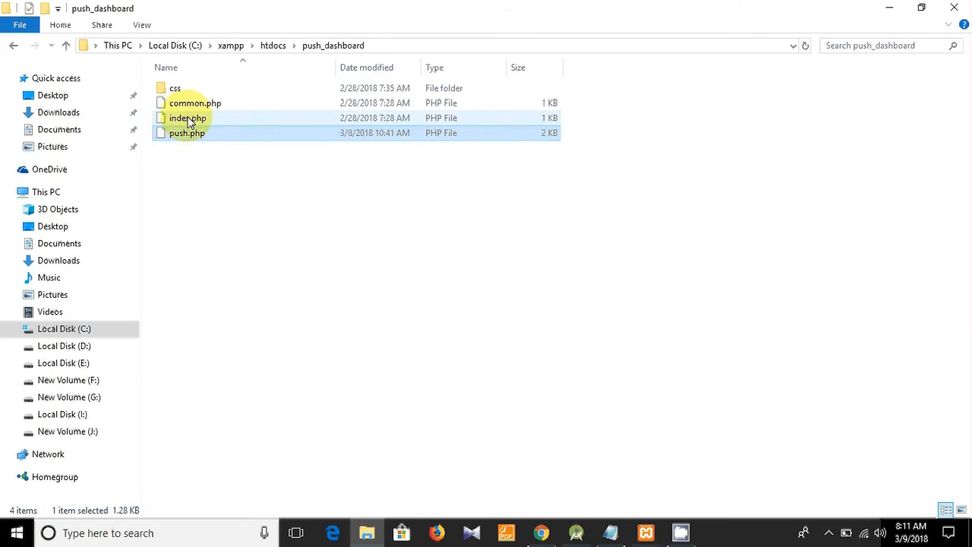
right_click(188, 118)
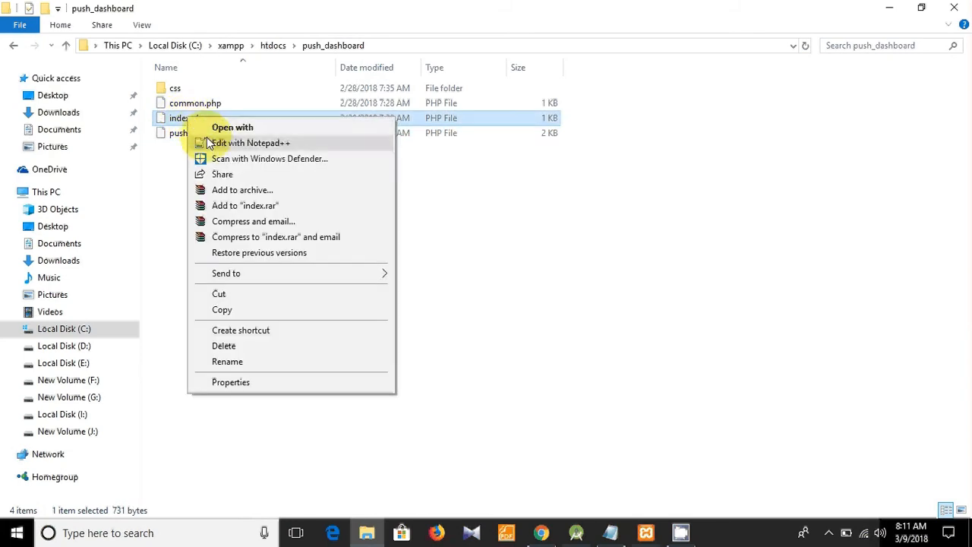
click(249, 142)
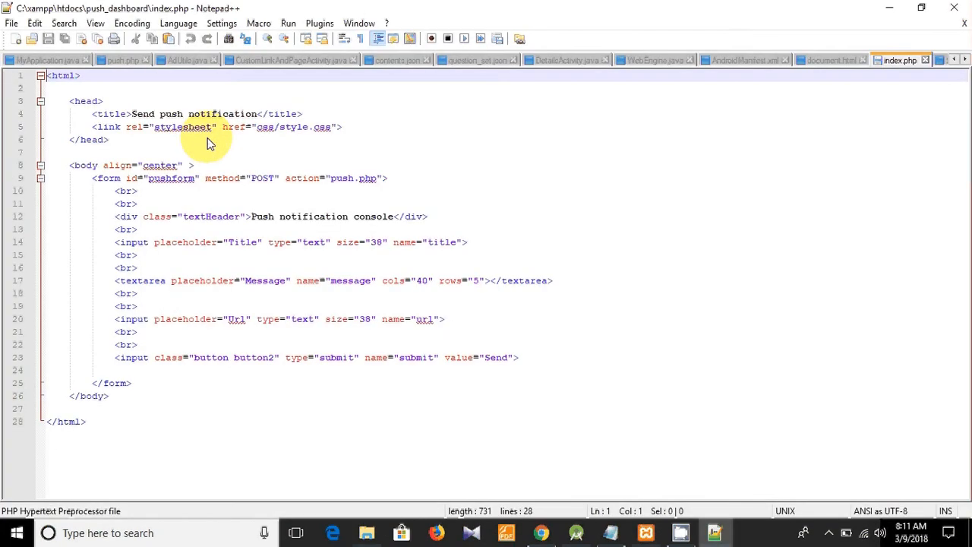
click(366, 531)
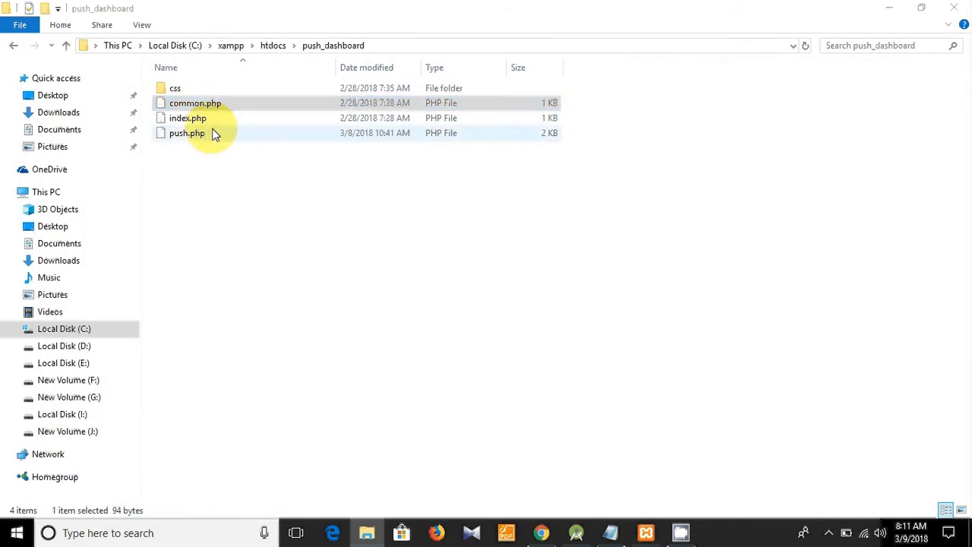
View common.php with its $apiKey line in Notepad++, then return to Chrome
double_click(195, 104)
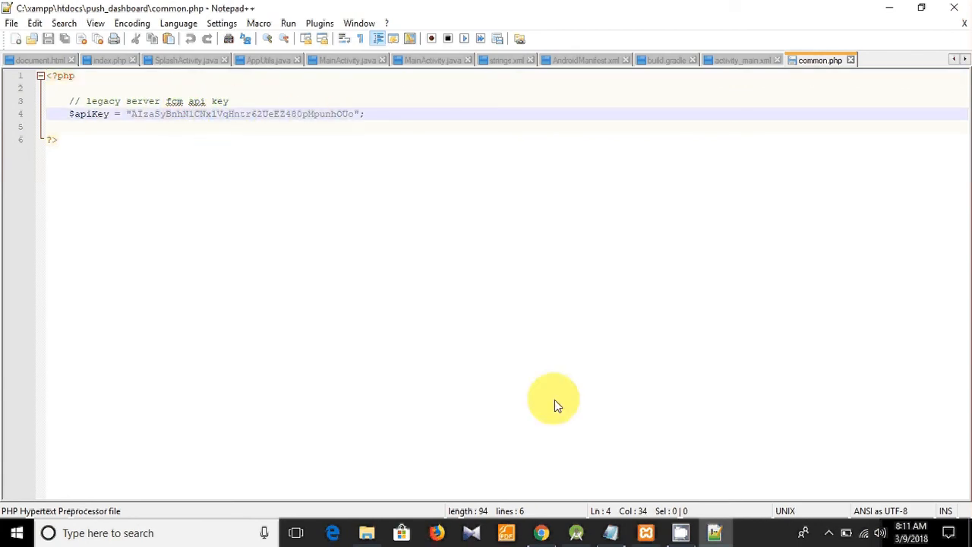
mouse_move(541, 531)
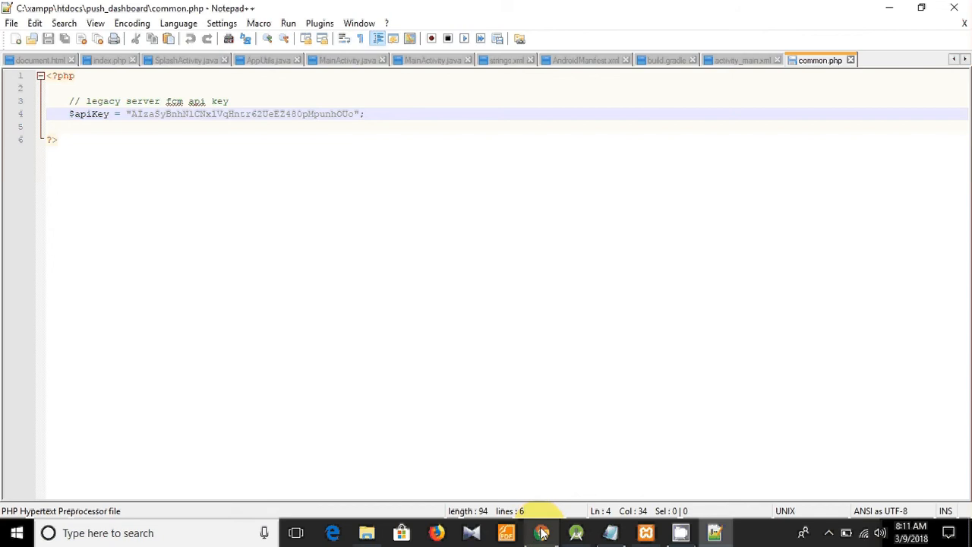
click(540, 531)
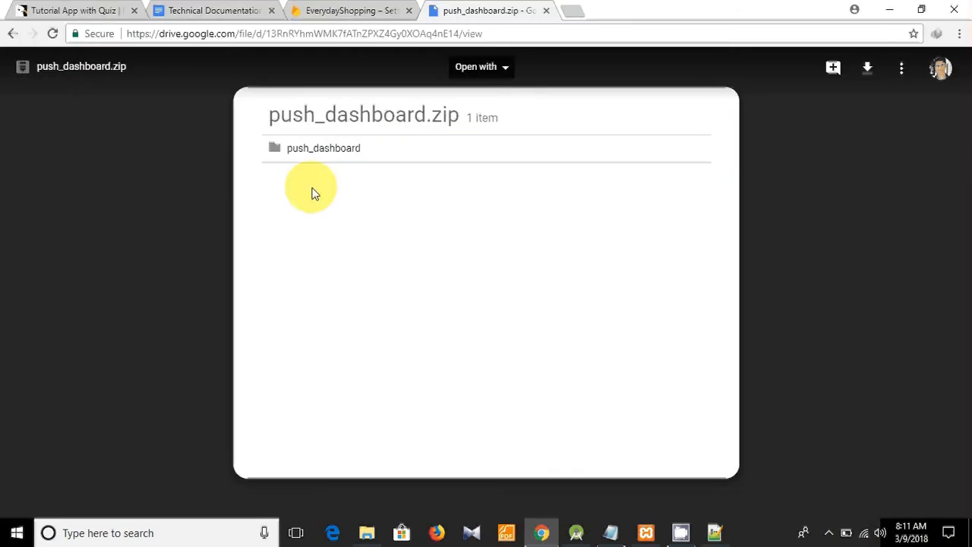
Copy the EverydayShopping project's Legacy server key from Firebase Cloud Messaging settings
click(349, 9)
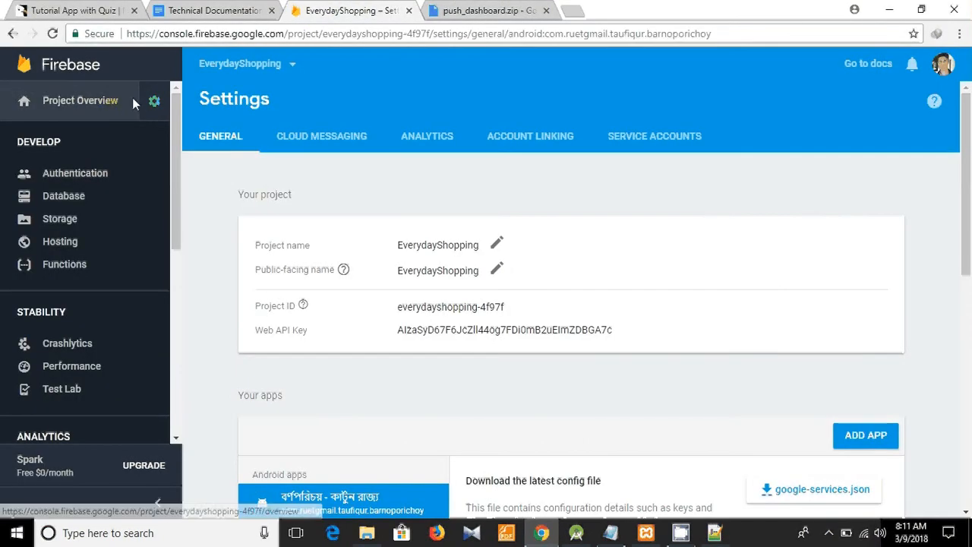
click(155, 101)
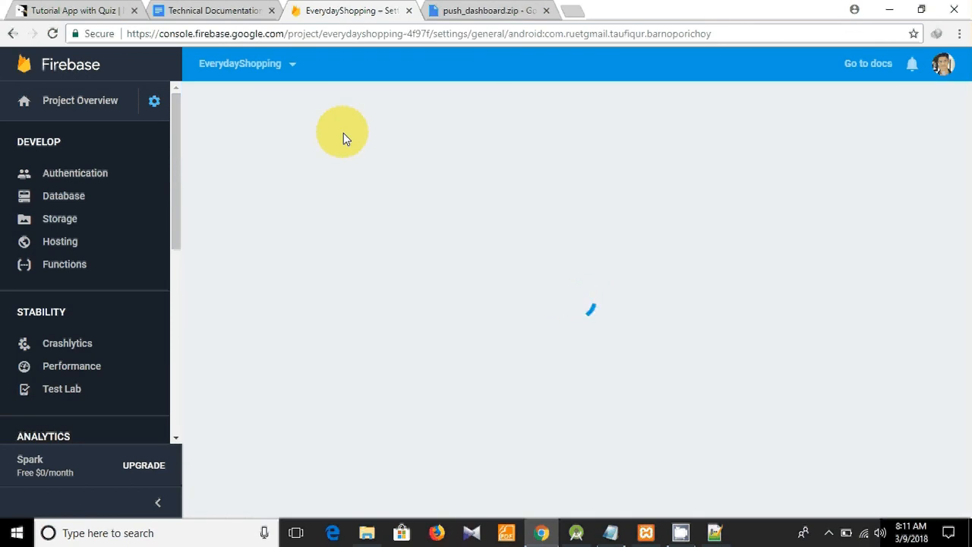
click(322, 136)
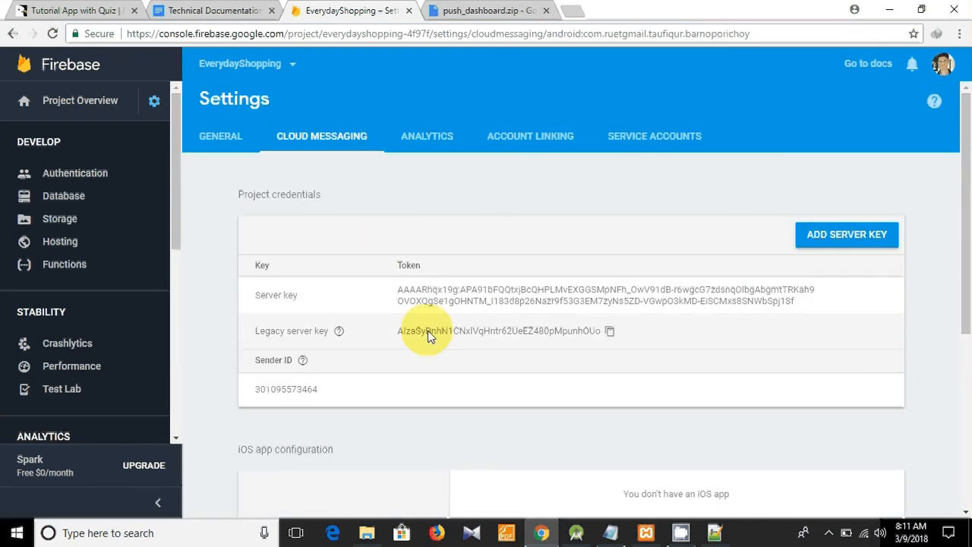
click(609, 331)
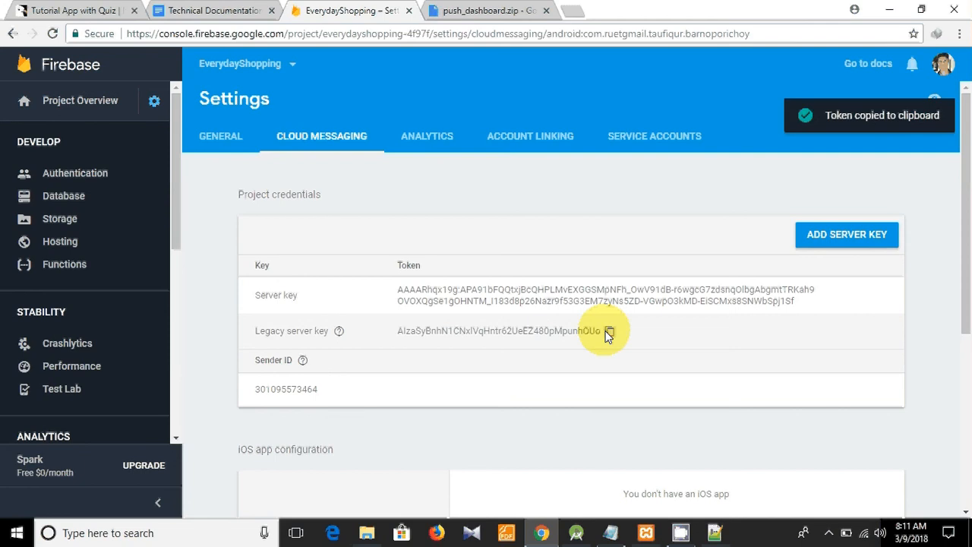
mouse_move(607, 331)
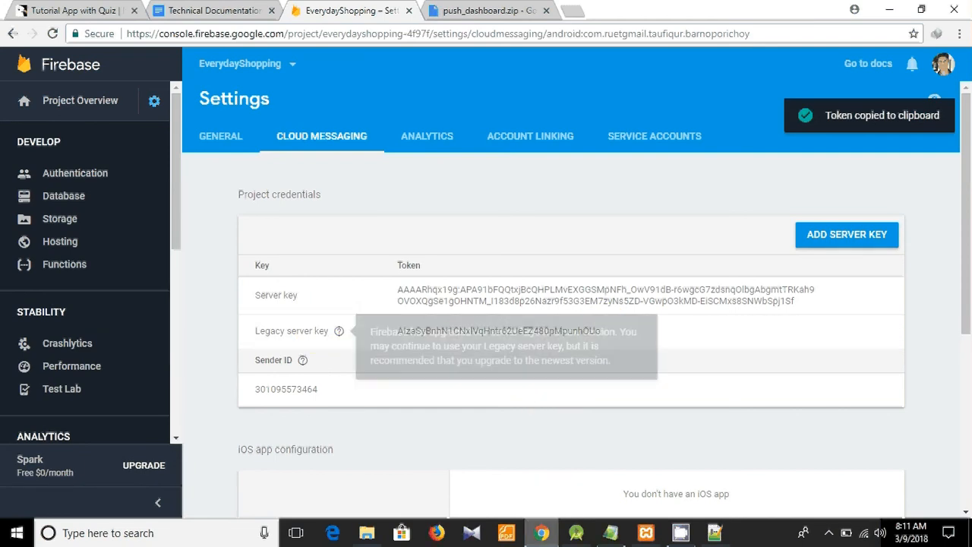
click(713, 532)
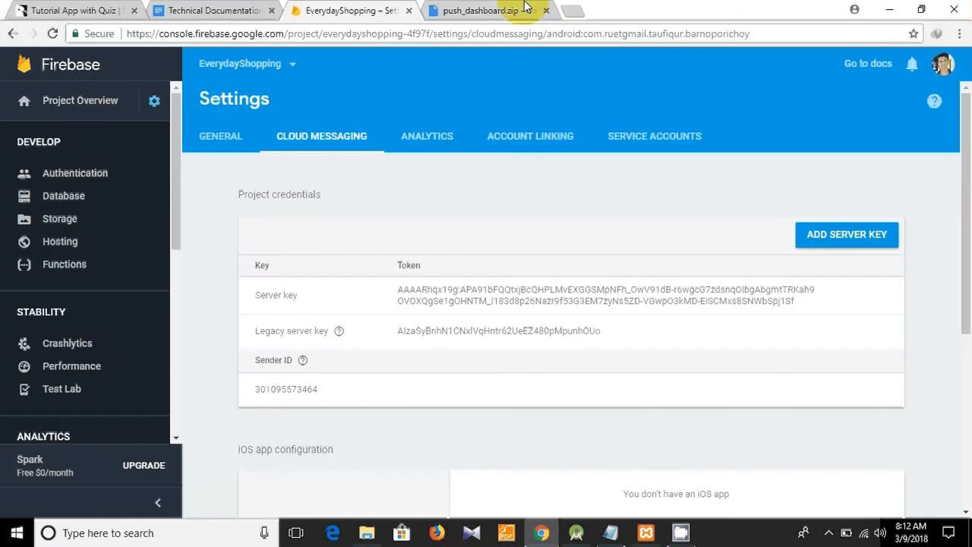
Load localhost/push_dashboard in a new tab to show the Push notification console form
click(565, 9)
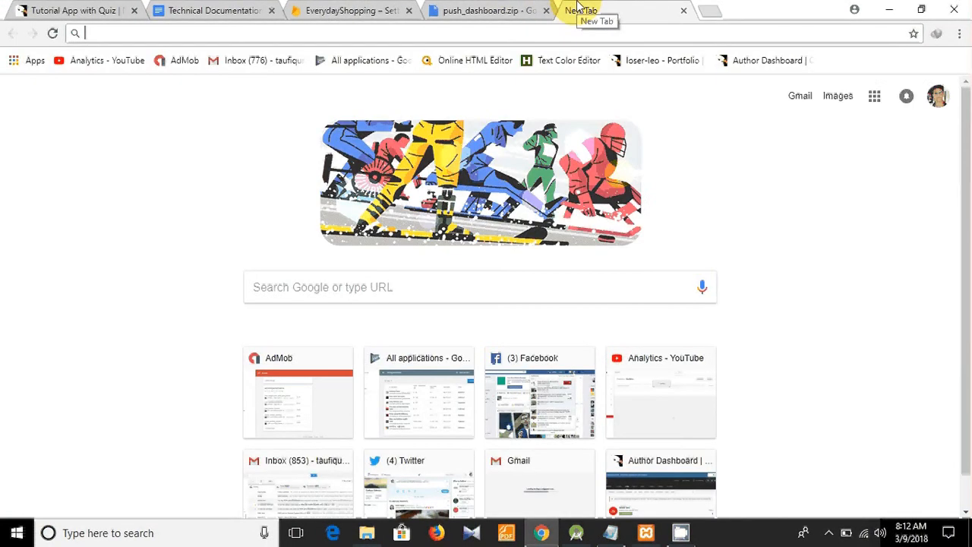
text(localhost)
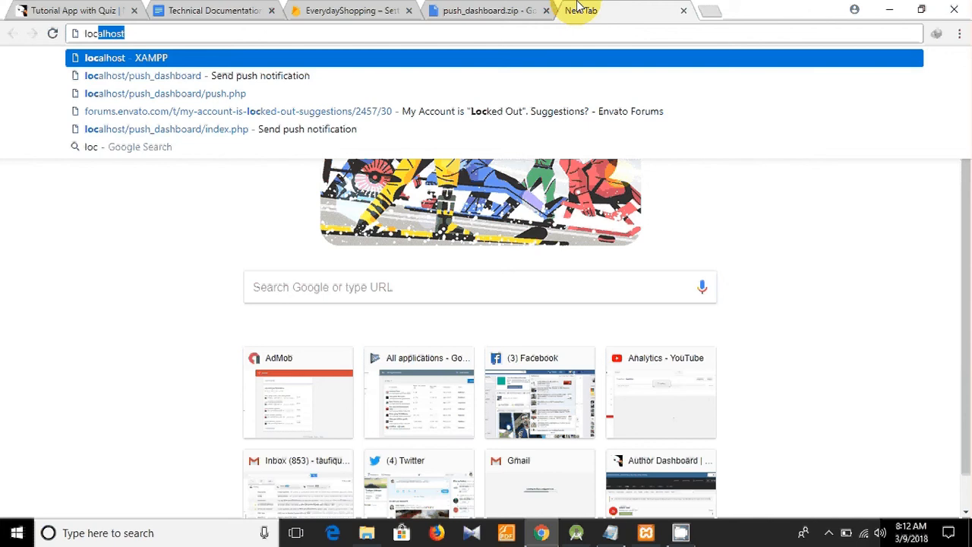
click(164, 76)
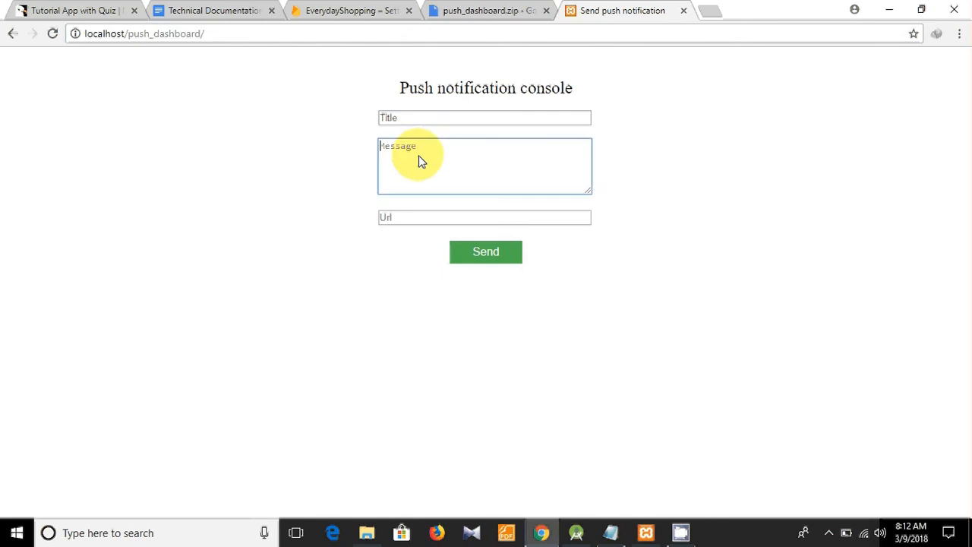
mouse_move(485, 157)
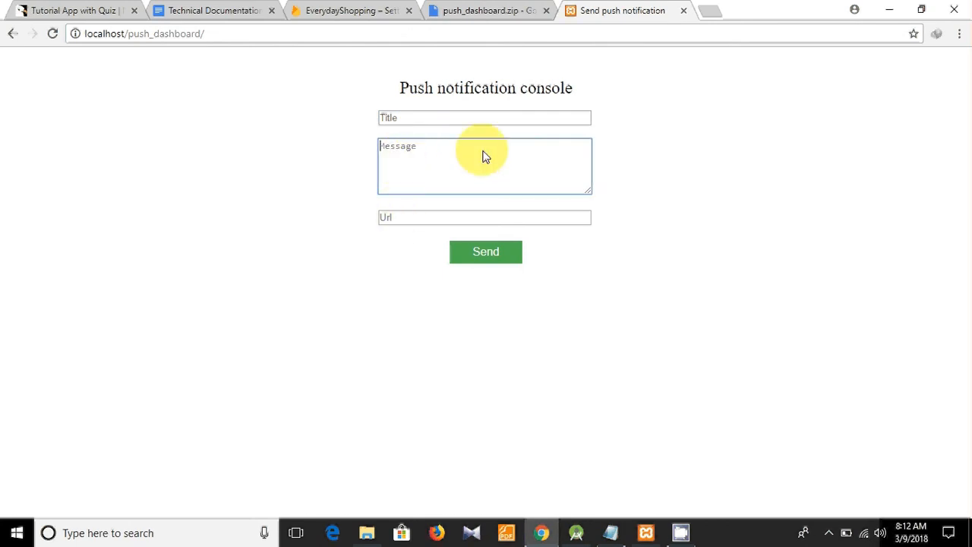